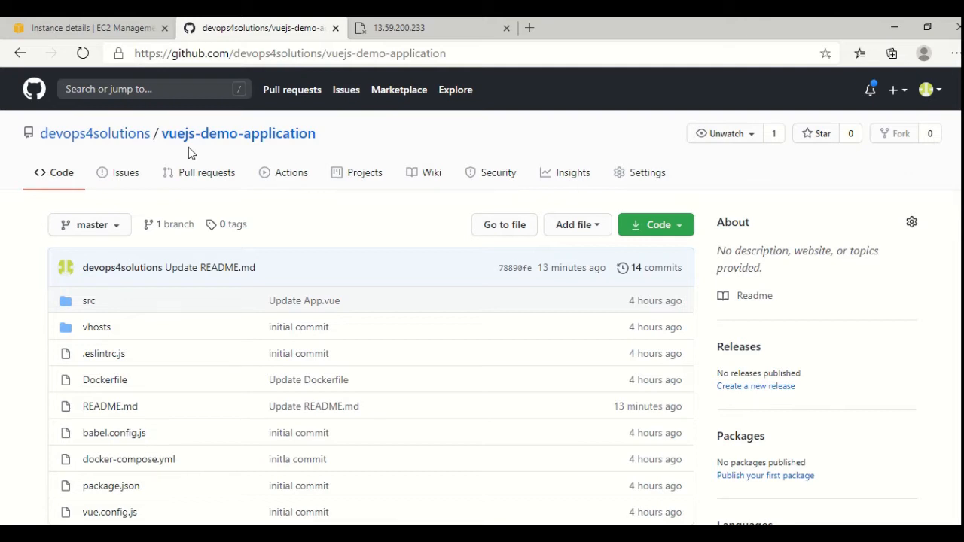
{"action": "mouse_move", "coordinate": [337, 141]}
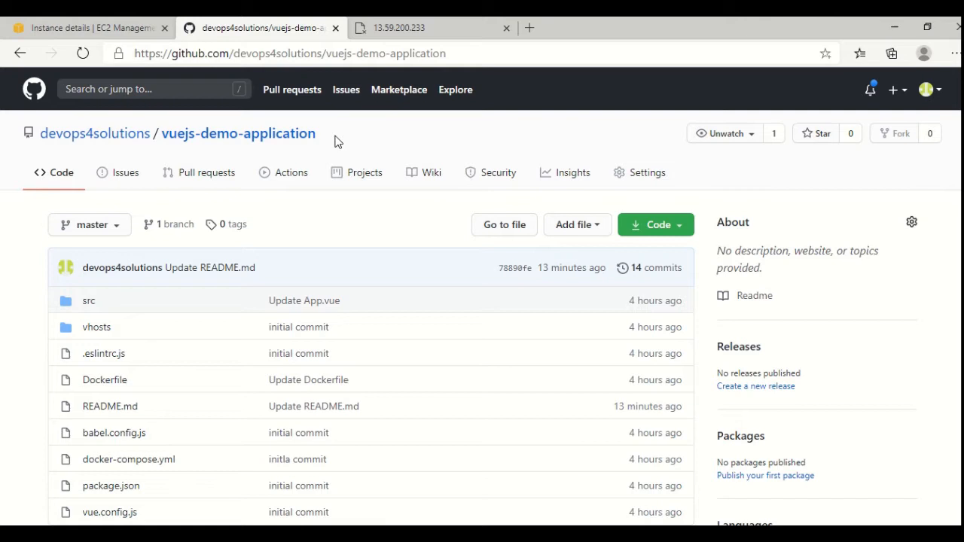
{"action": "mouse_move", "coordinate": [212, 151]}
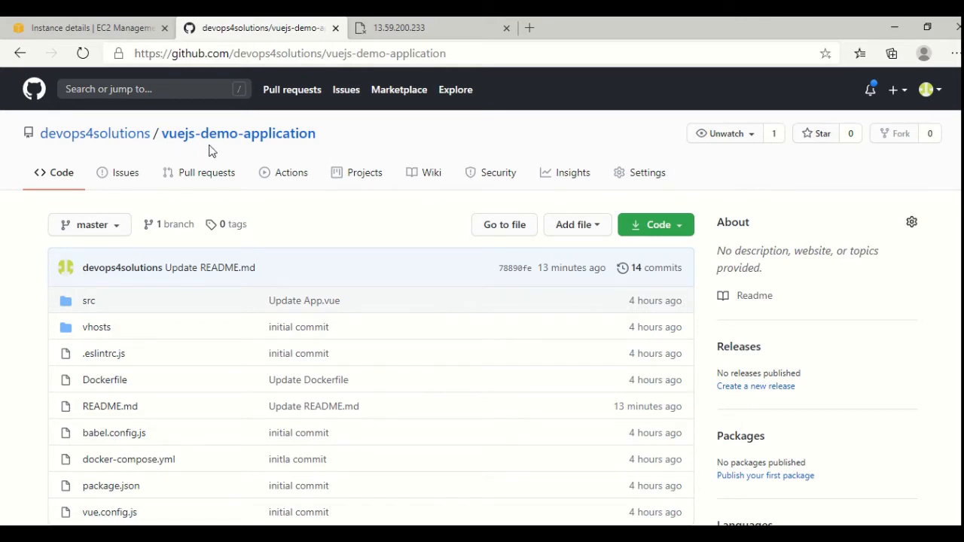
{"action": "mouse_move", "coordinate": [392, 292]}
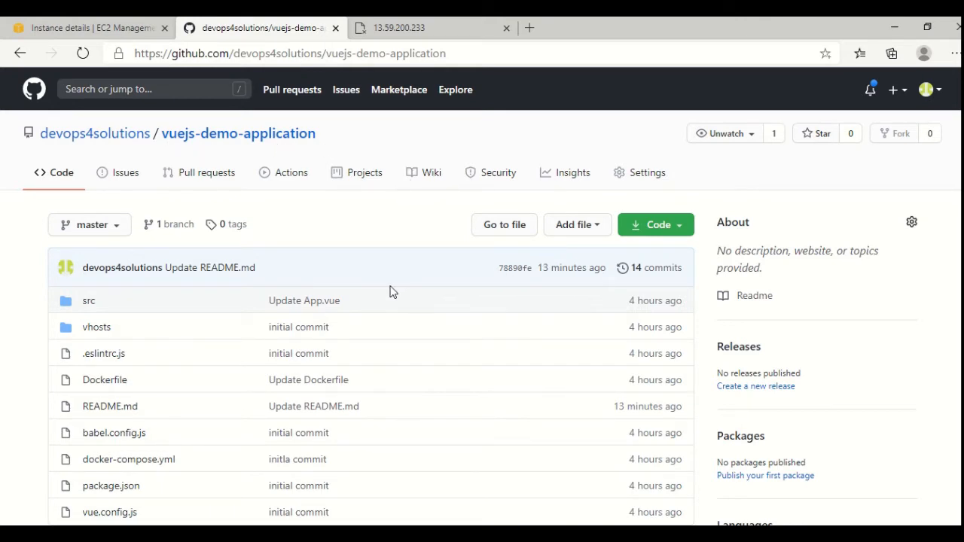
View the Dockerfile, highlighting the NODE_VERSION argument and the four COPY lines.
{"action": "scroll", "scroll_direction": "down", "scroll_amount": 3}
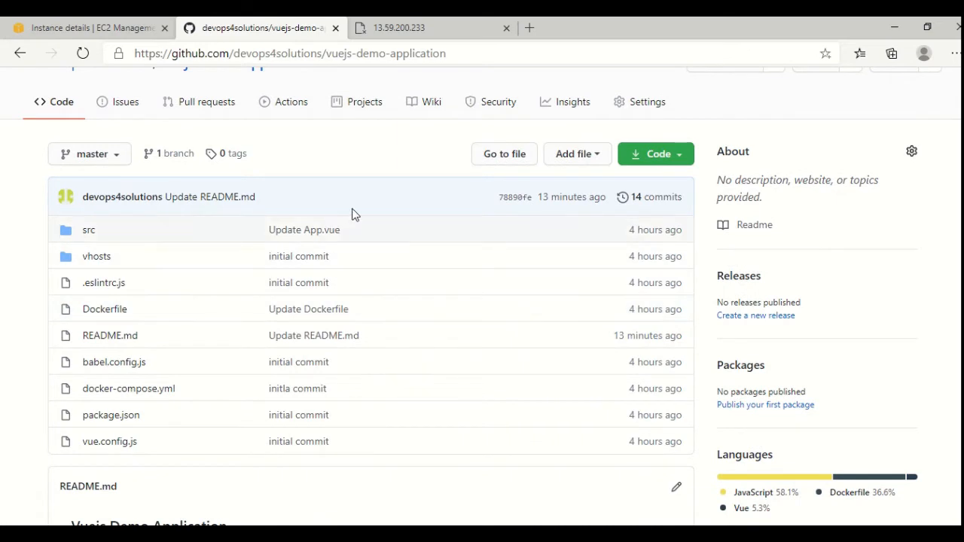
{"action": "mouse_move", "coordinate": [296, 254]}
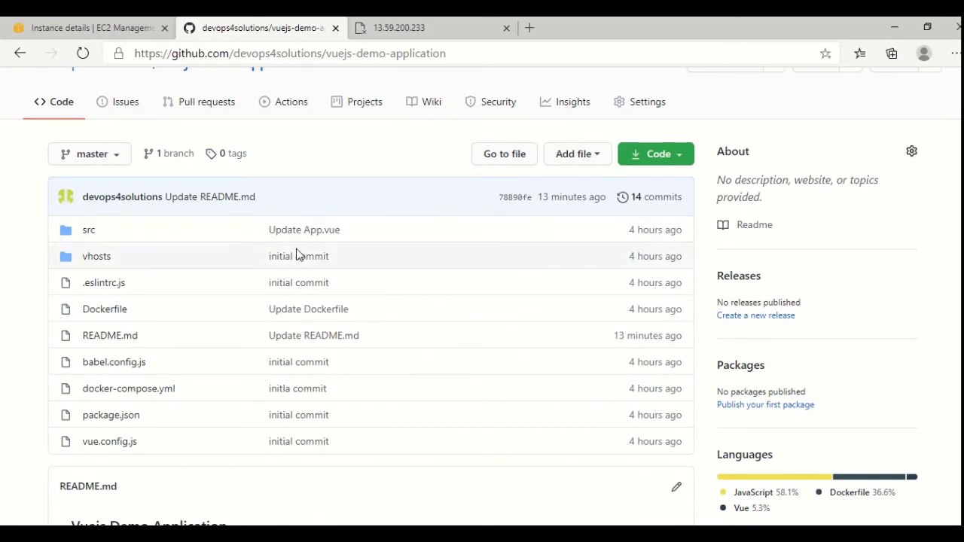
{"action": "mouse_move", "coordinate": [104, 309]}
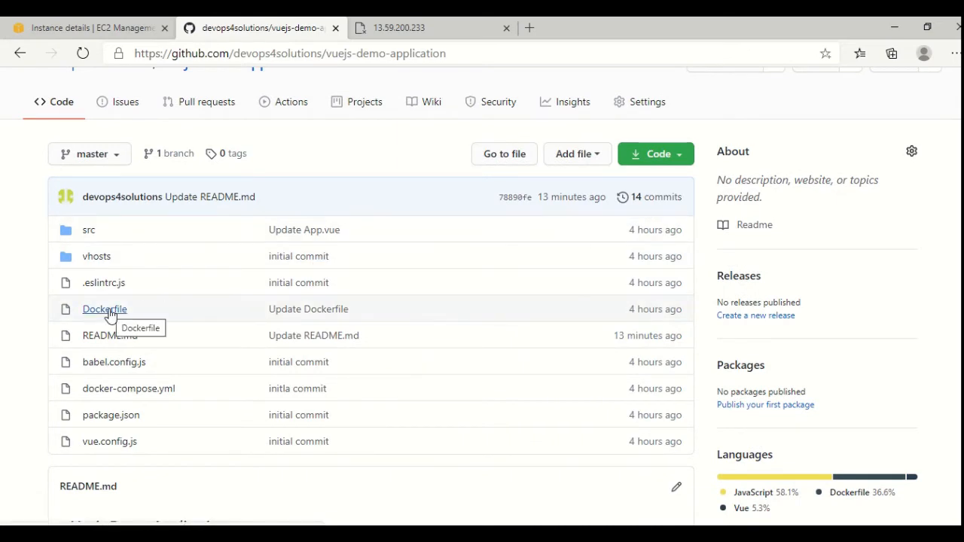
{"action": "left_click", "coordinate": [104, 309]}
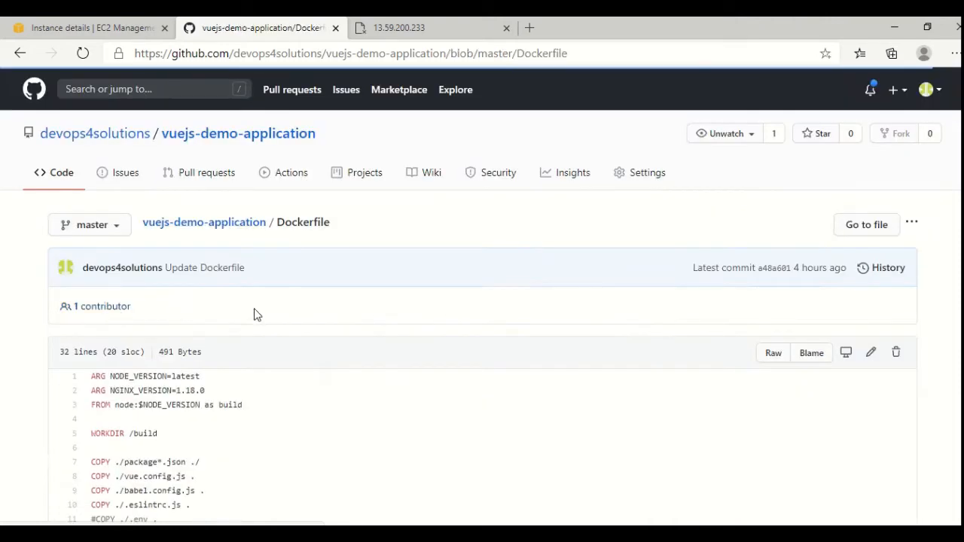
{"action": "scroll", "scroll_direction": "down", "scroll_amount": 3}
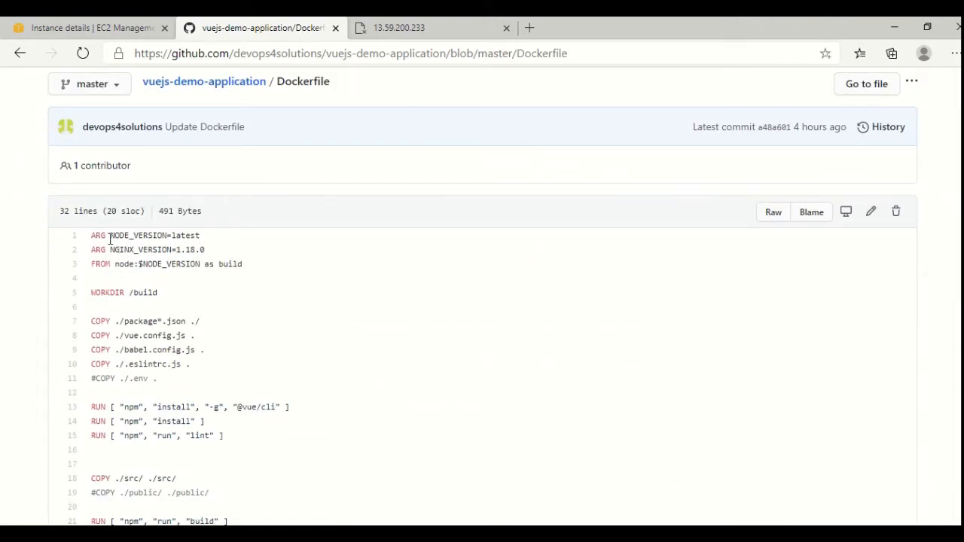
{"action": "double_click", "coordinate": [138, 235]}
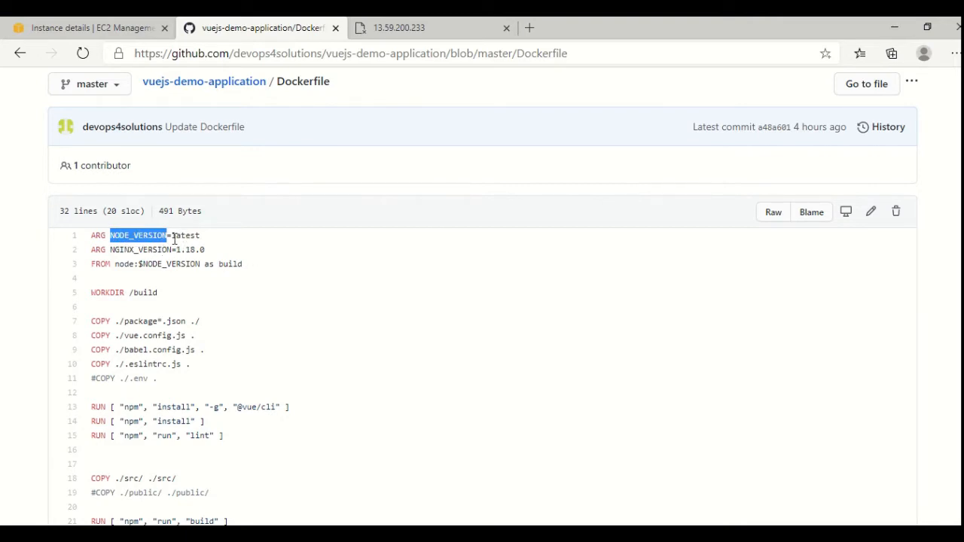
{"action": "scroll", "scroll_direction": "down", "scroll_amount": 3}
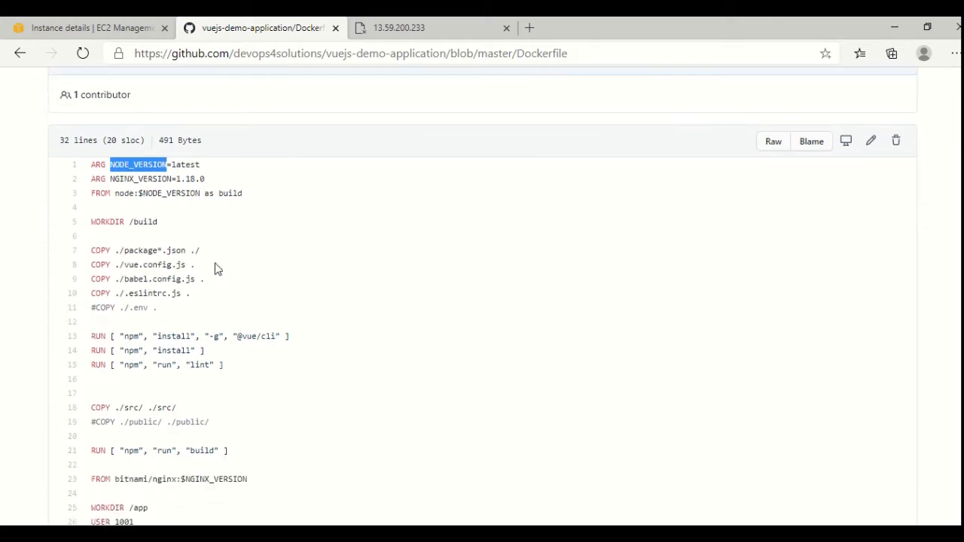
{"action": "mouse_move", "coordinate": [296, 327]}
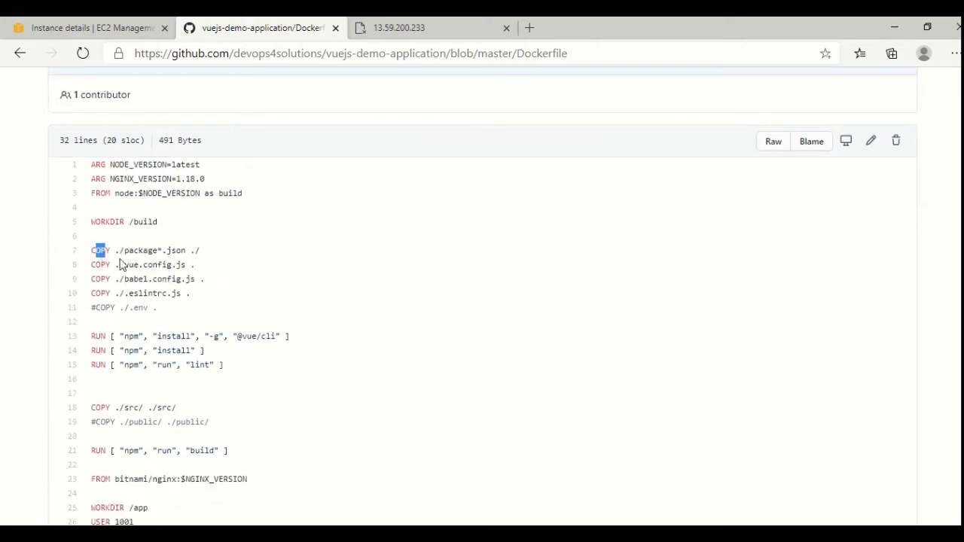
{"action": "left_click_drag", "start_coordinate": [91, 251], "coordinate": [190, 294]}
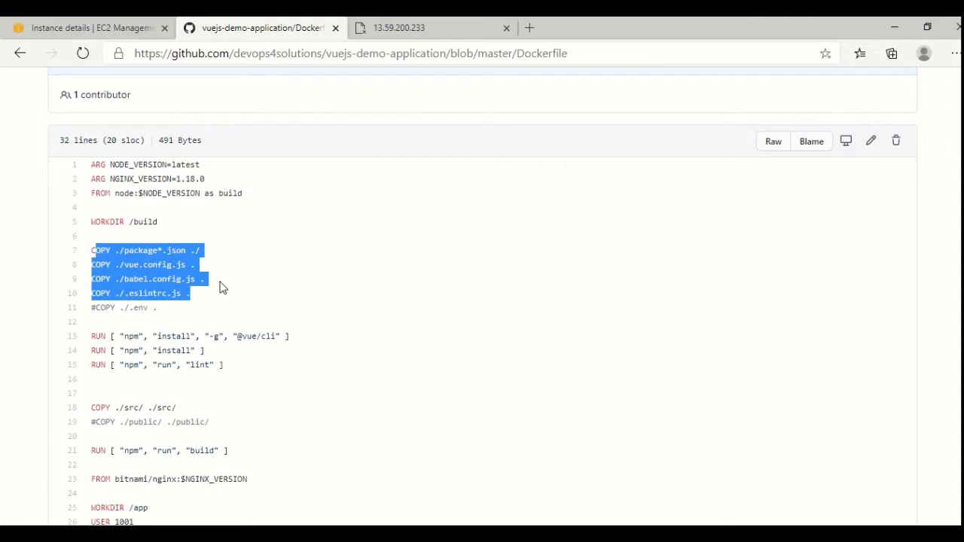
{"action": "scroll", "scroll_direction": "down", "scroll_amount": 3}
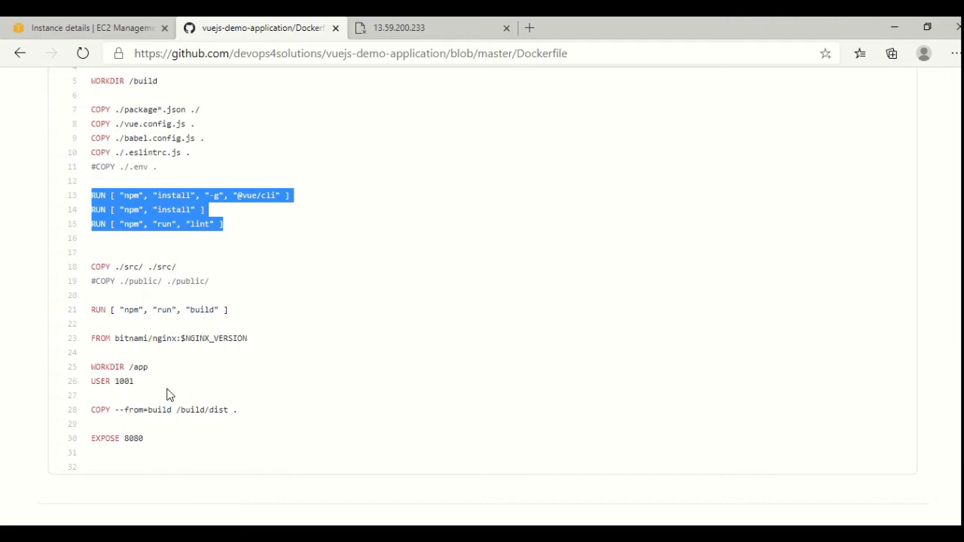
{"action": "mouse_move", "coordinate": [181, 338]}
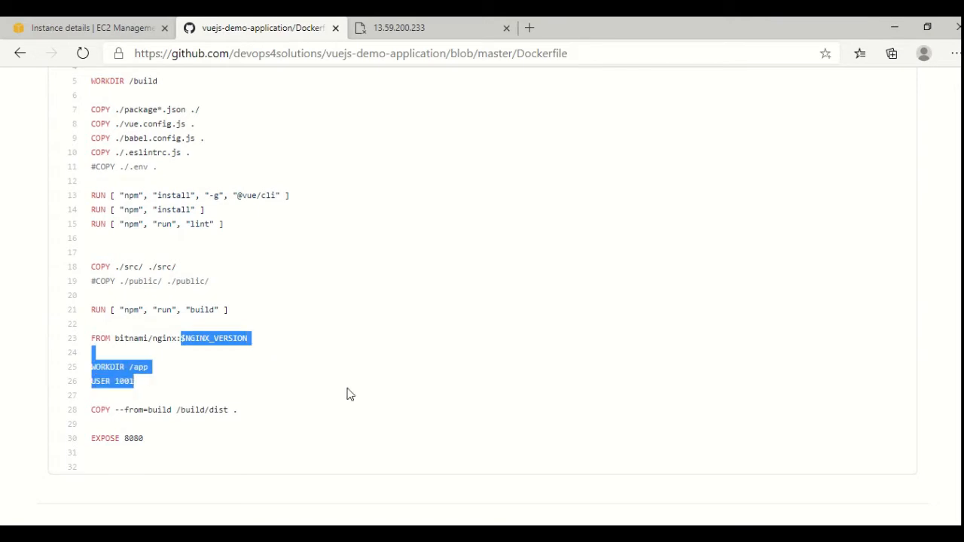
{"action": "scroll", "scroll_direction": "up", "scroll_amount": 3}
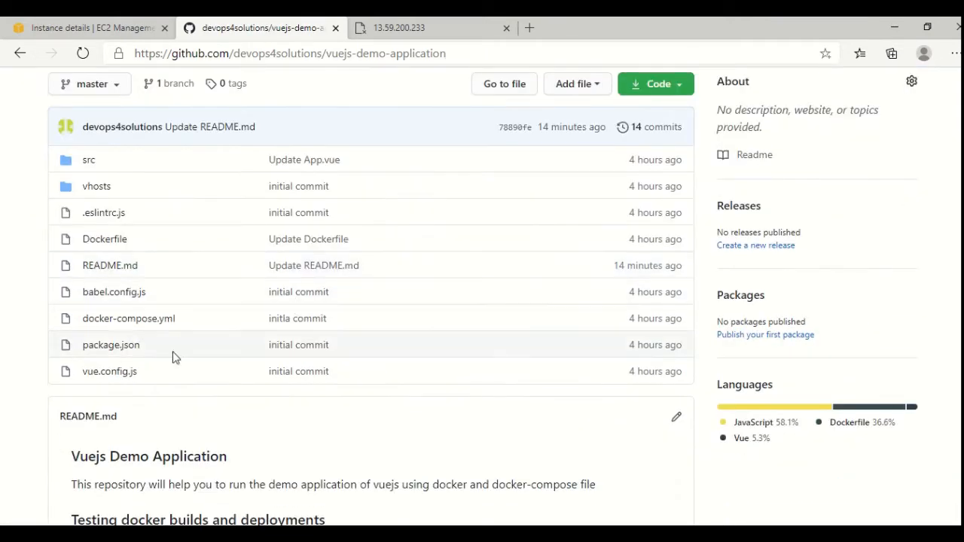
Open docker-compose.yml and highlight the port mapping and nginx.conf volume path.
{"action": "left_click", "coordinate": [128, 318]}
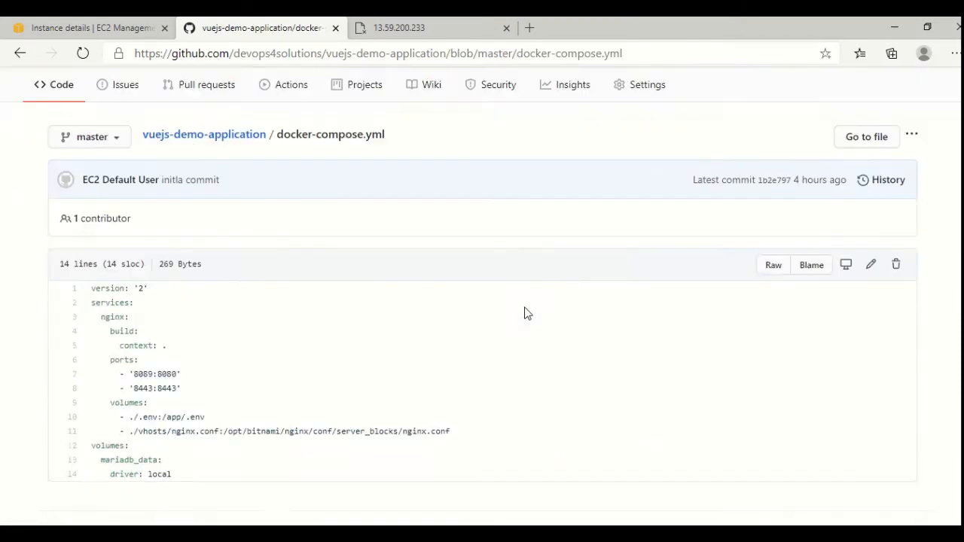
{"action": "scroll", "scroll_direction": "down", "scroll_amount": 3}
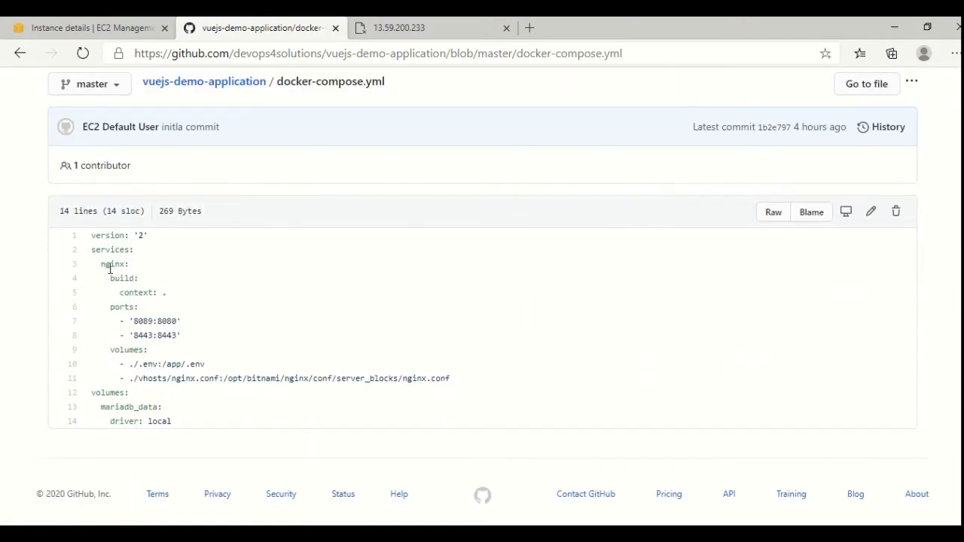
{"action": "double_click", "coordinate": [136, 293]}
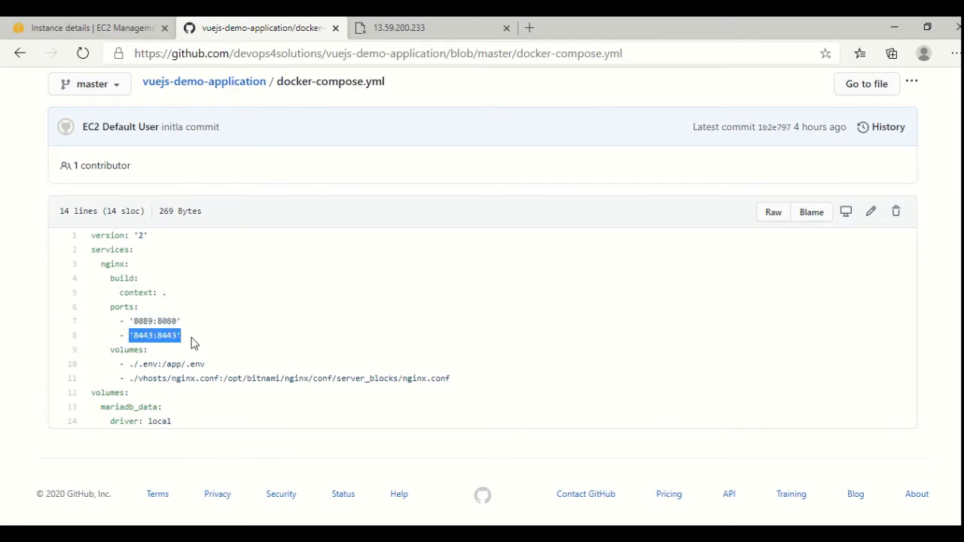
{"action": "mouse_move", "coordinate": [535, 330]}
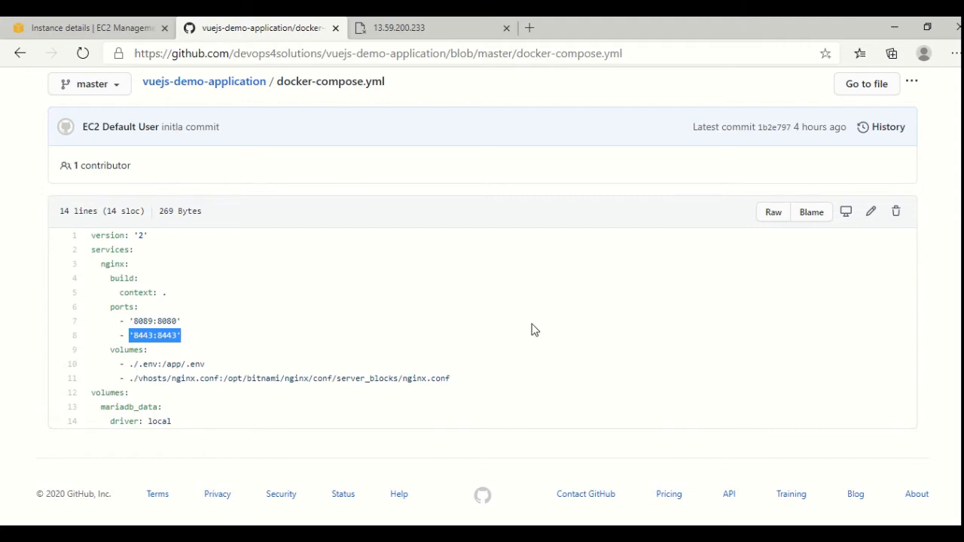
{"action": "left_click", "coordinate": [137, 379]}
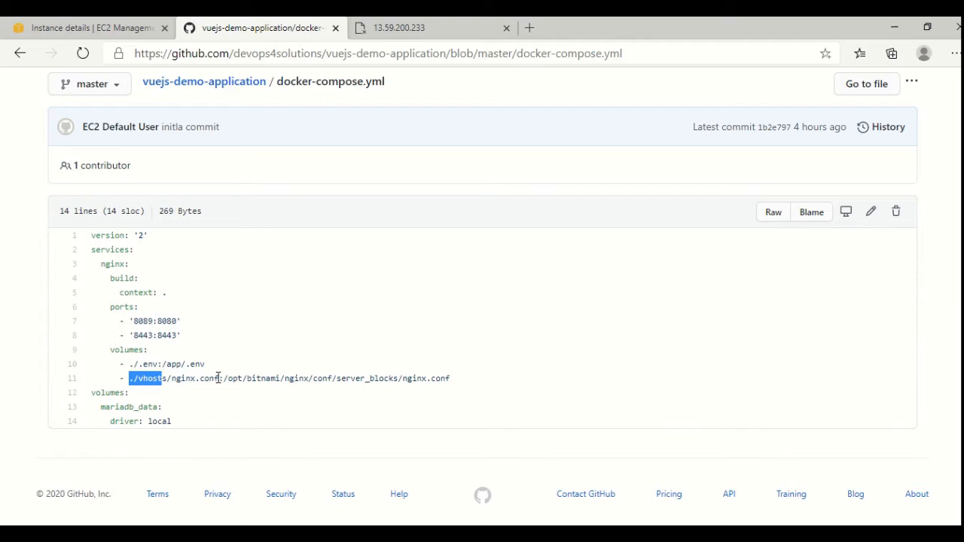
{"action": "left_click_drag", "start_coordinate": [131, 379], "coordinate": [223, 379]}
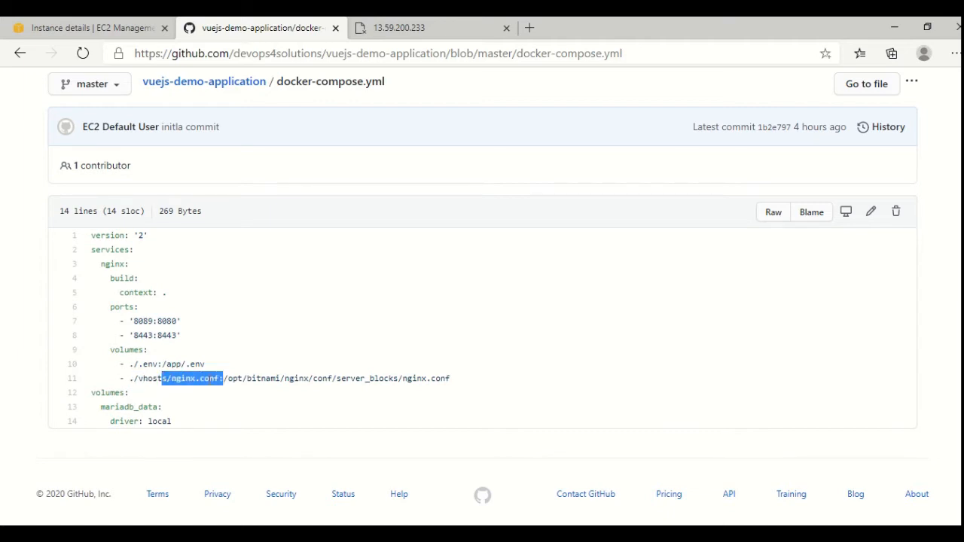
{"action": "mouse_move", "coordinate": [230, 369]}
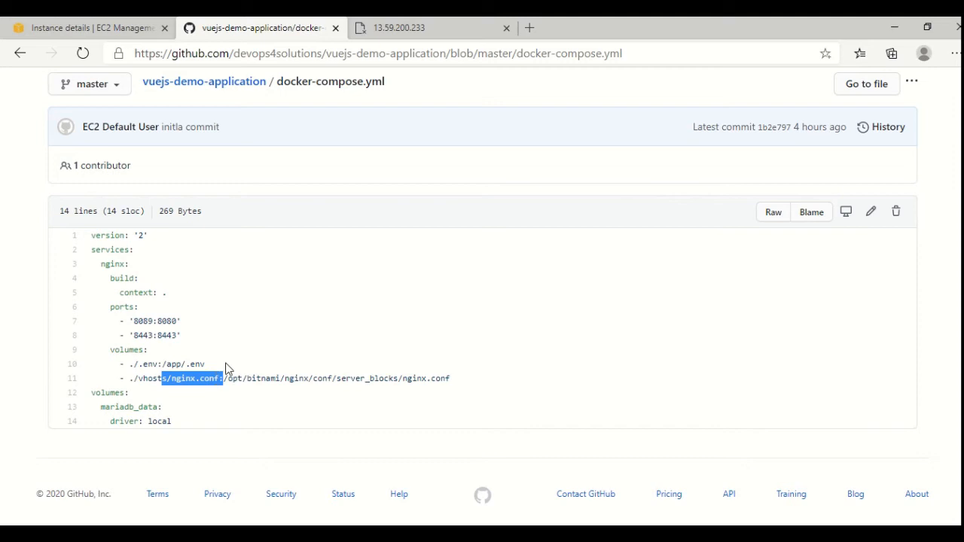
{"action": "mouse_move", "coordinate": [340, 391]}
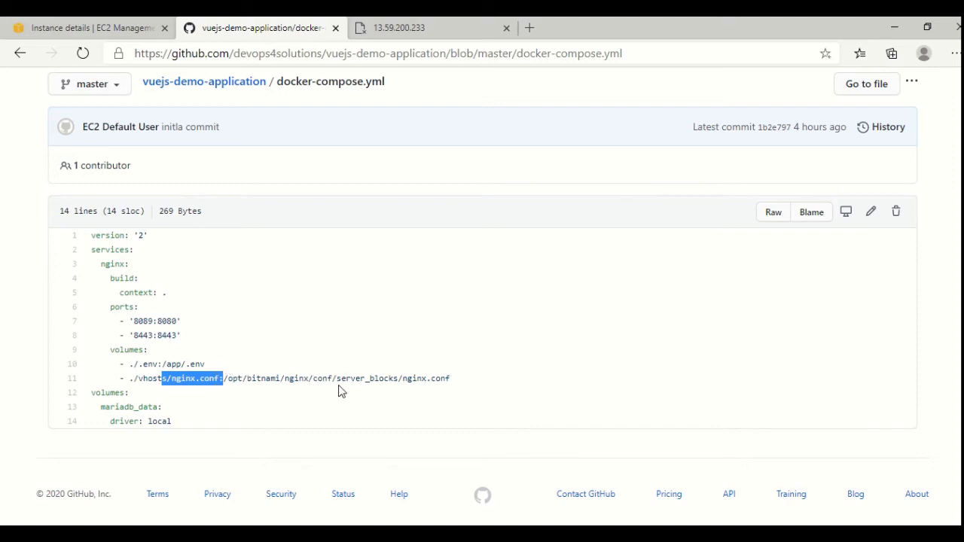
{"action": "mouse_move", "coordinate": [150, 360]}
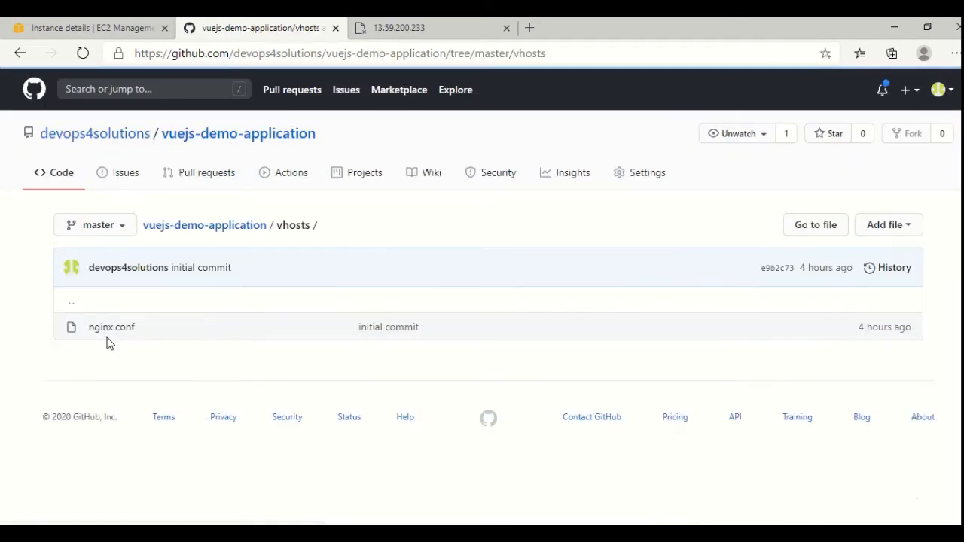
{"action": "left_click", "coordinate": [111, 327]}
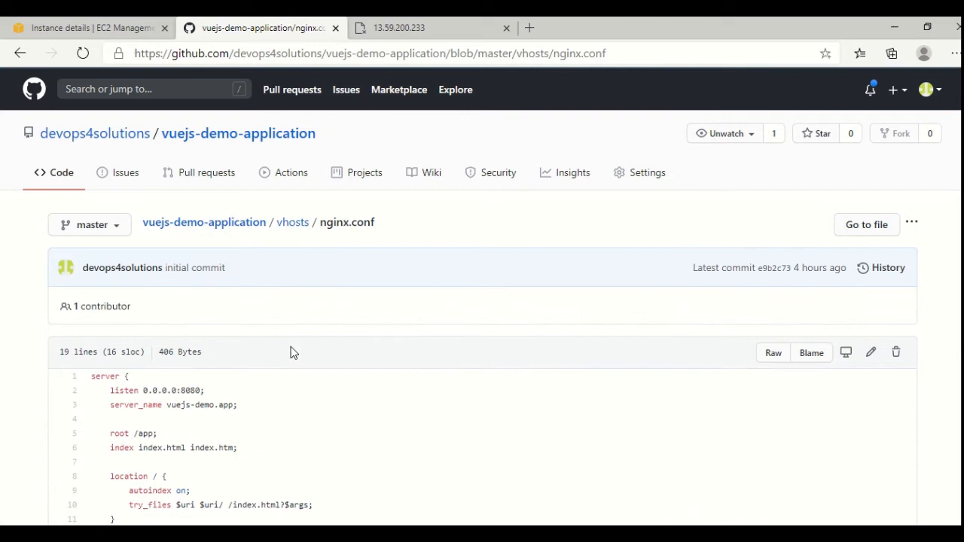
{"action": "scroll", "scroll_direction": "down", "scroll_amount": 3}
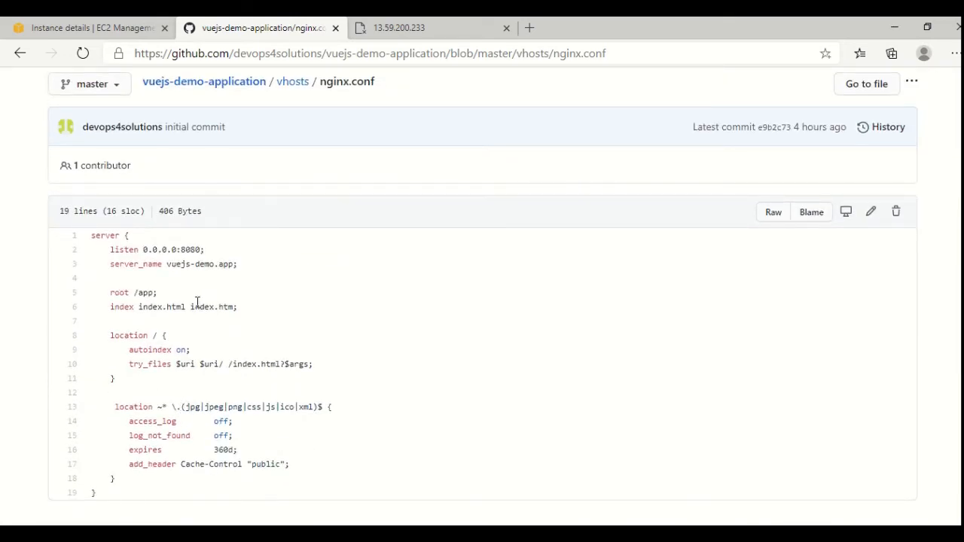
{"action": "mouse_move", "coordinate": [213, 302]}
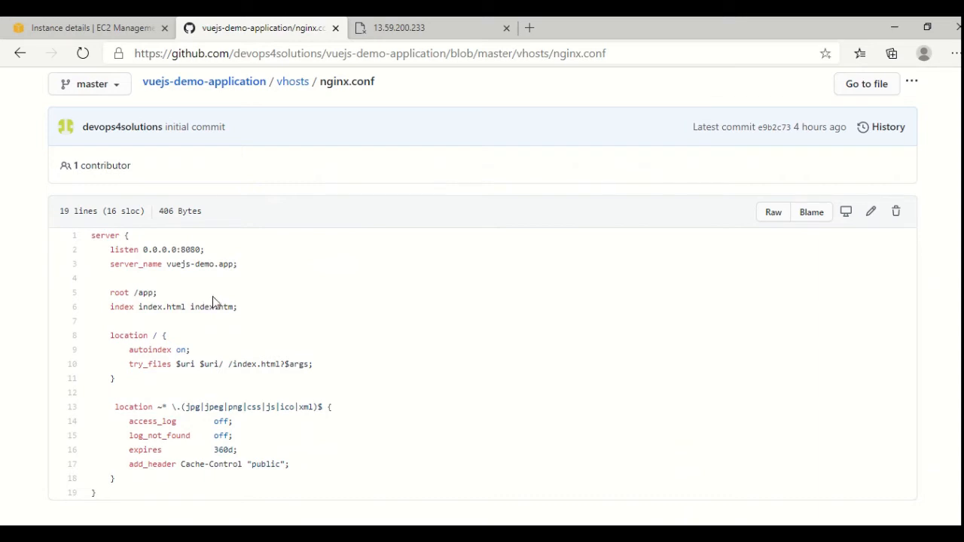
Open src/App.vue from the repository root and select its template code.
{"action": "left_click", "coordinate": [203, 82]}
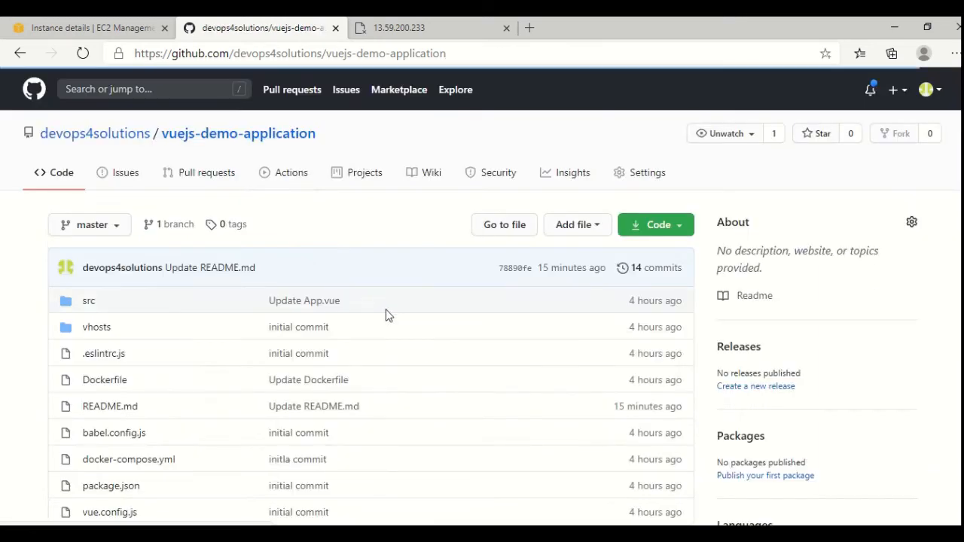
{"action": "scroll", "scroll_direction": "down", "scroll_amount": 3}
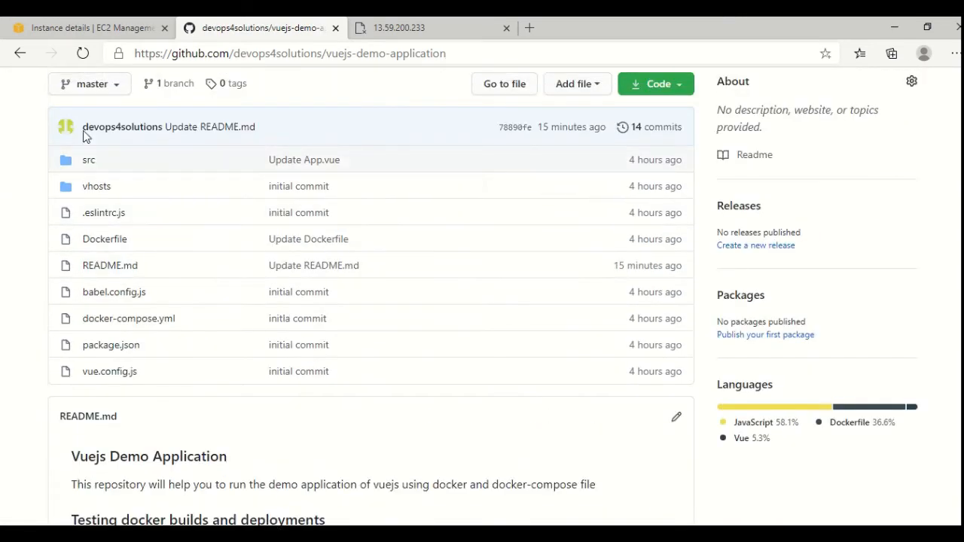
{"action": "left_click", "coordinate": [89, 160]}
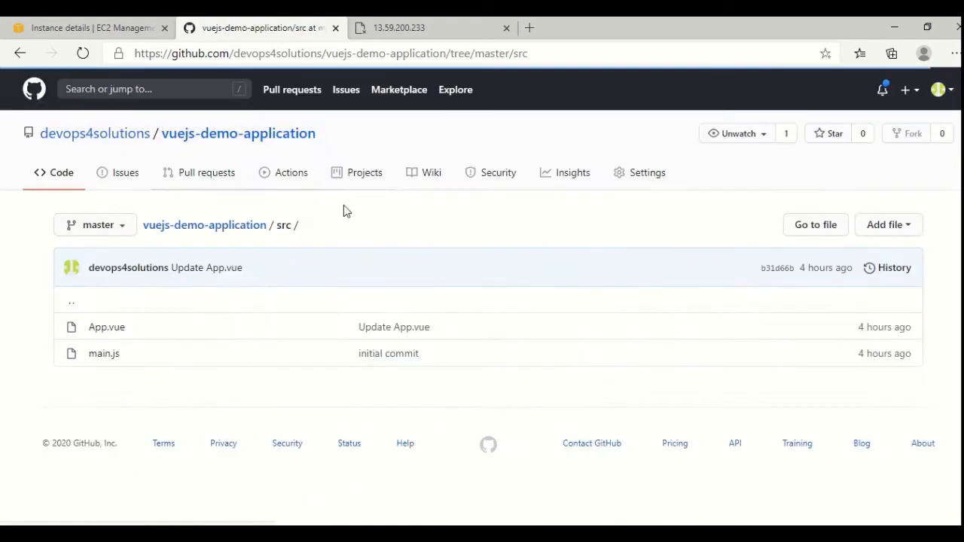
{"action": "left_click", "coordinate": [106, 326]}
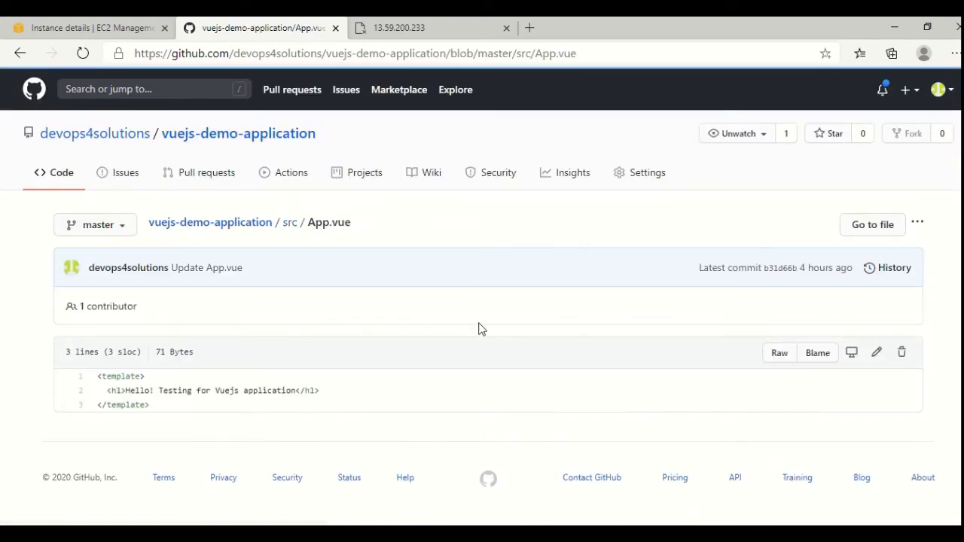
{"action": "left_click_drag", "start_coordinate": [96, 376], "coordinate": [217, 390]}
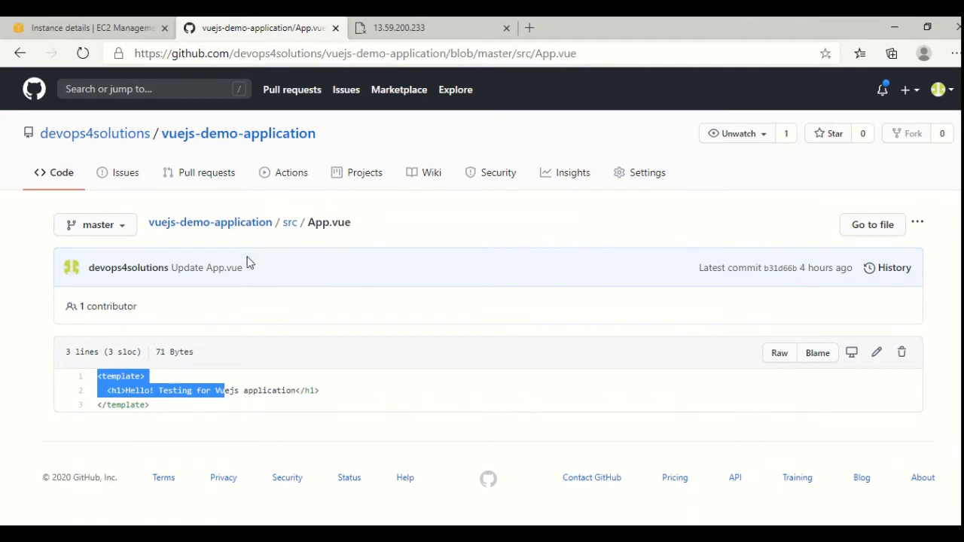
{"action": "left_click", "coordinate": [238, 132]}
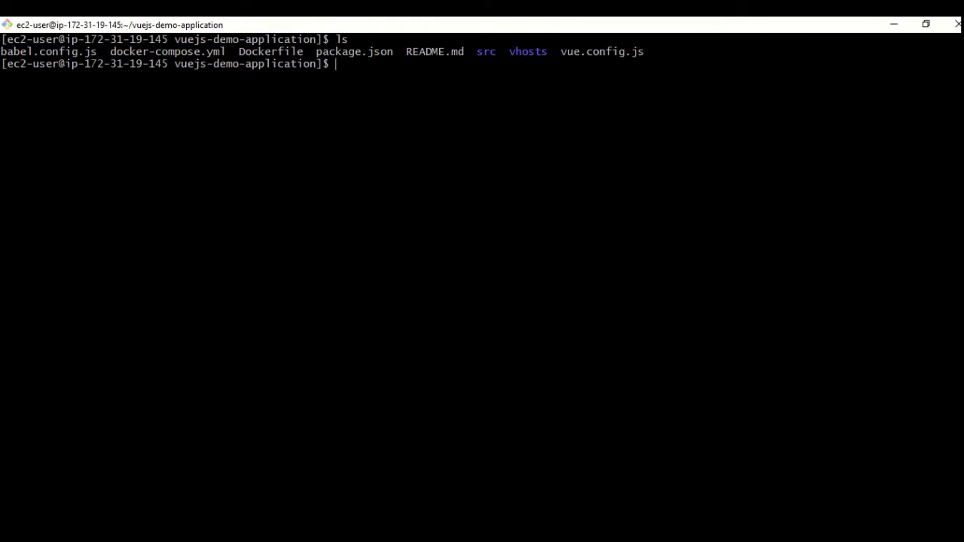
{"action": "mouse_move", "coordinate": [941, 37]}
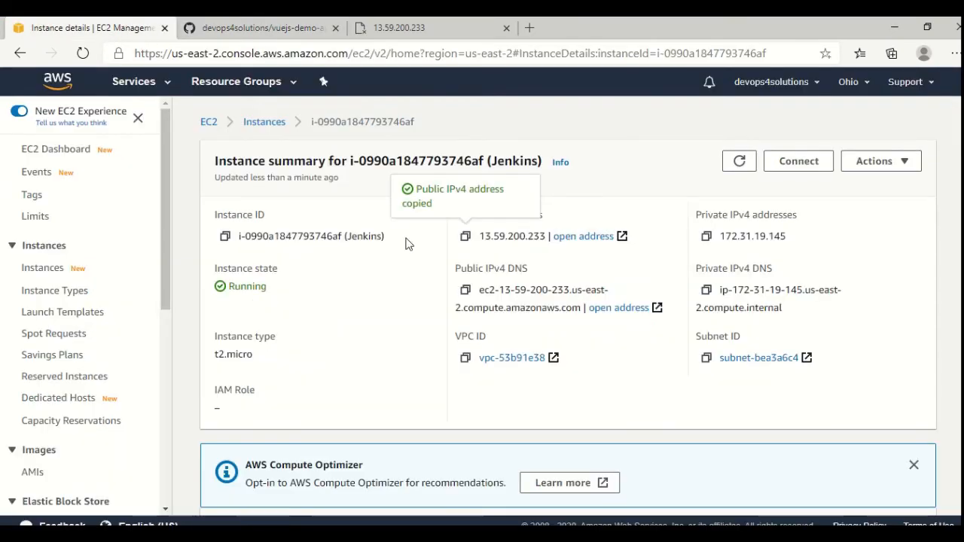
Open Connect for the Jenkins instance and show the SSH client instructions.
{"action": "left_click", "coordinate": [798, 160]}
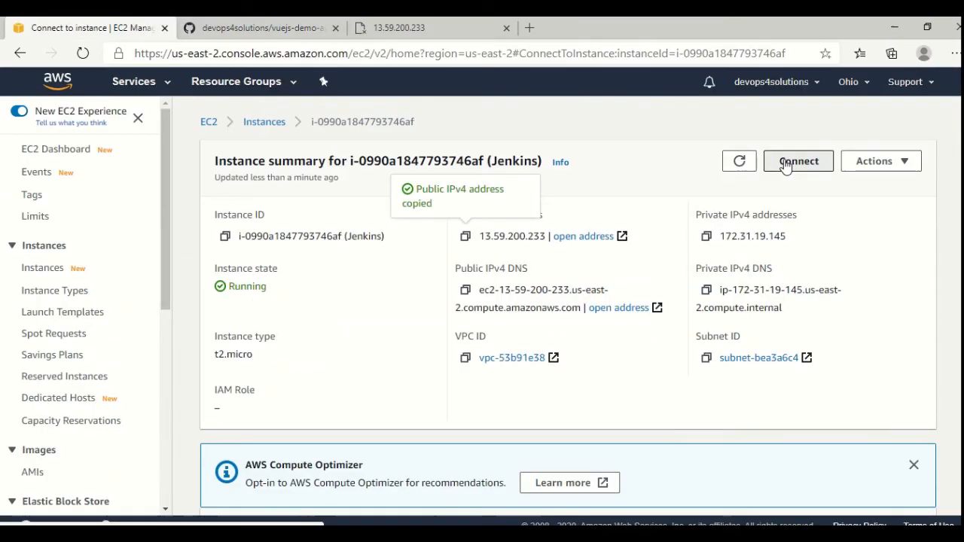
{"action": "left_click", "coordinate": [798, 160]}
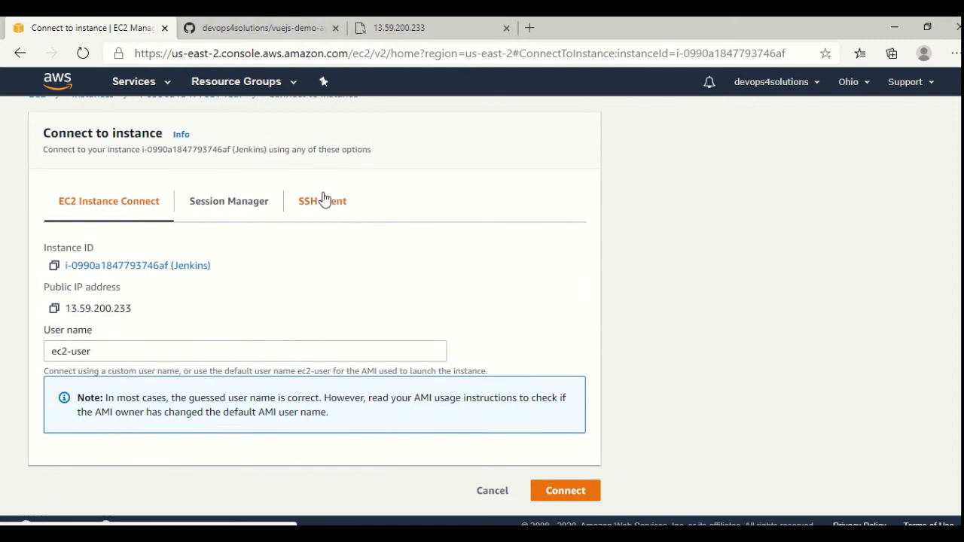
{"action": "left_click", "coordinate": [323, 201]}
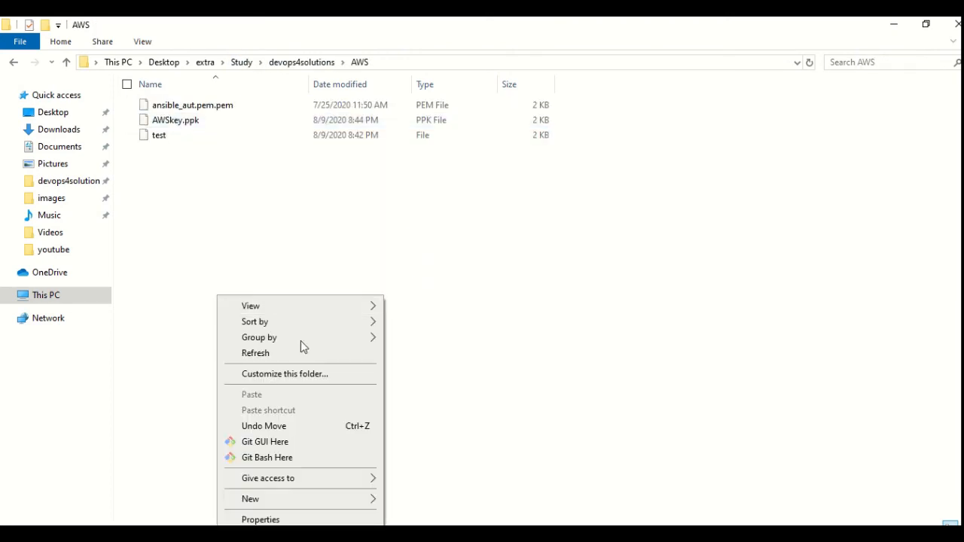
From Git Bash in the AWS key folder, SSH into EC2 and list the vuejs project files.
{"action": "left_click", "coordinate": [267, 457]}
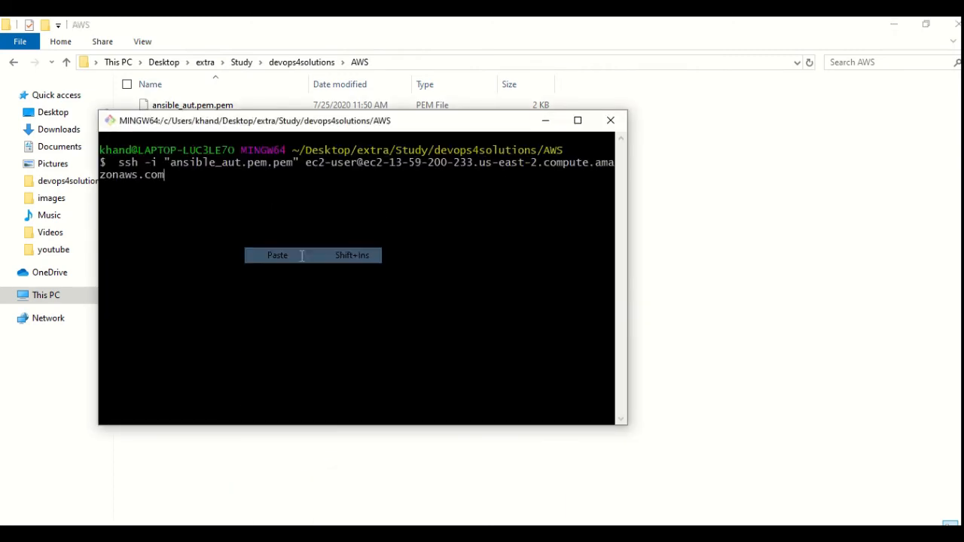
{"action": "key", "text": "Return"}
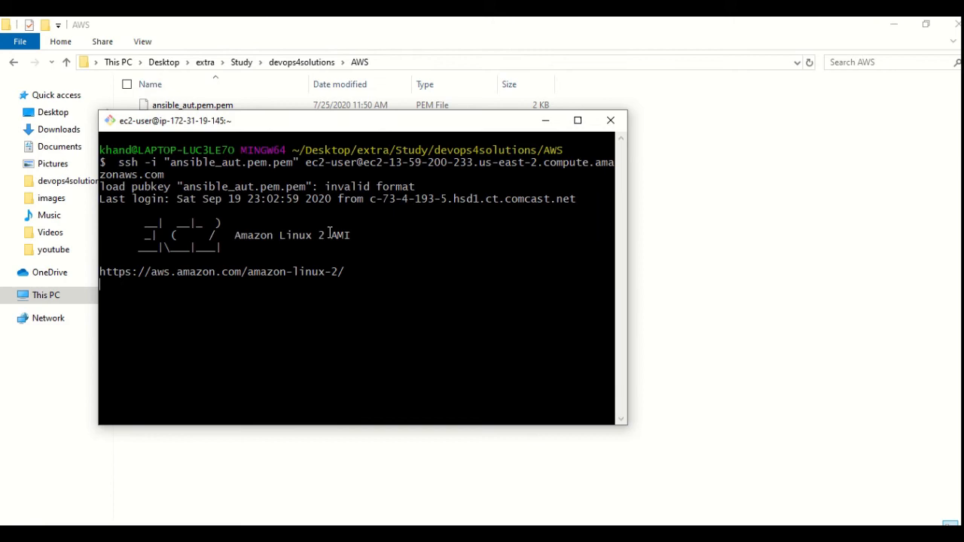
{"action": "key", "text": "Return"}
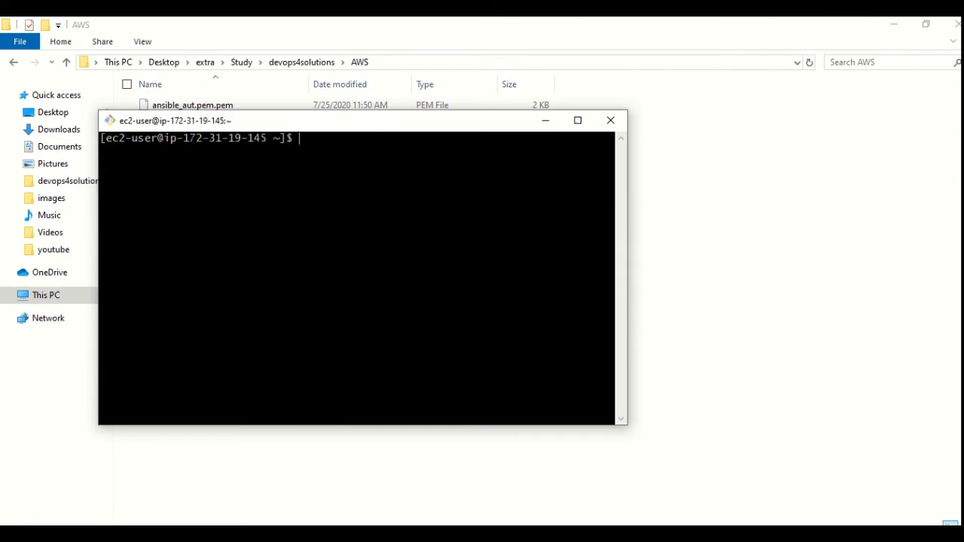
{"action": "type", "text": "cd vuejs-demo-application/"}
{"action": "type", "text": "ls"}
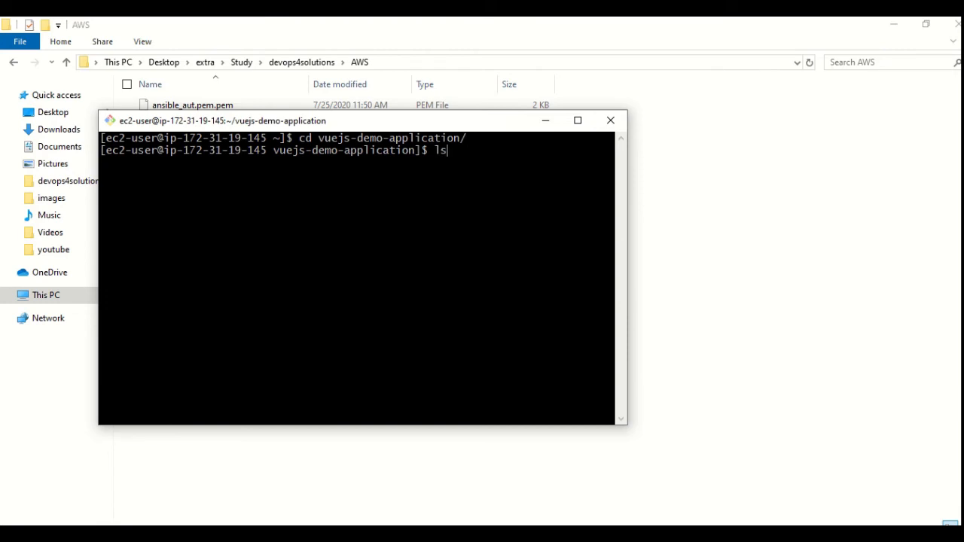
{"action": "key", "text": "Return"}
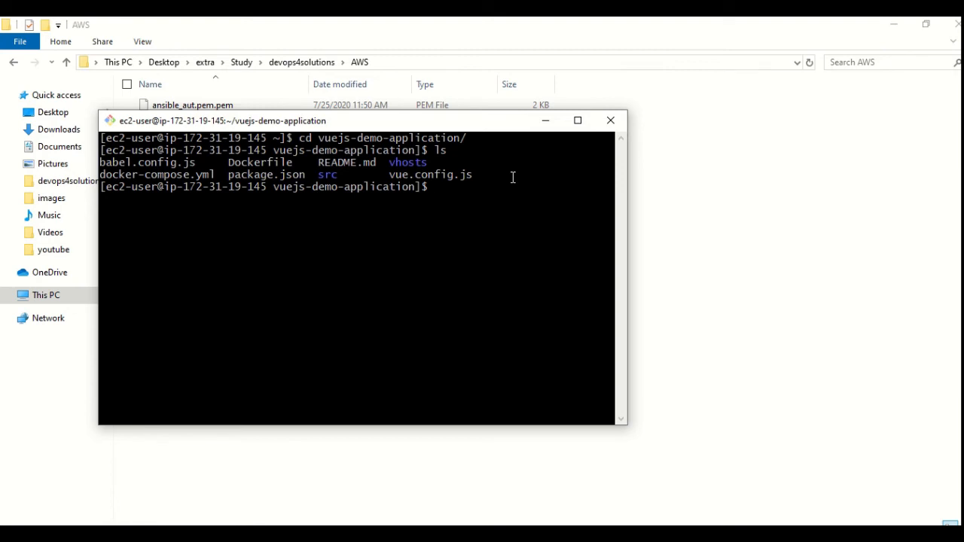
Run docker-compose up -d, then confirm the running container with docker ps.
{"action": "type", "text": "docker"}
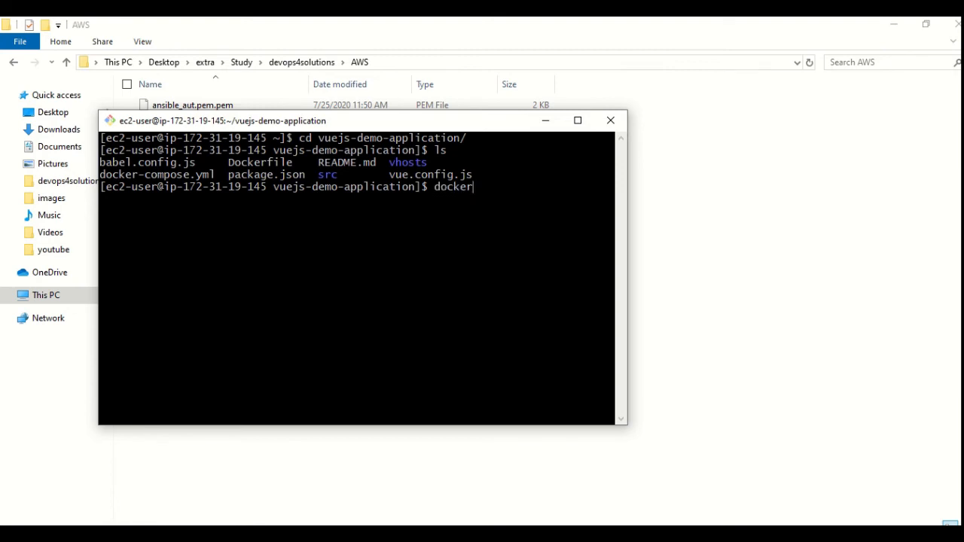
{"action": "type", "text": "-compose"}
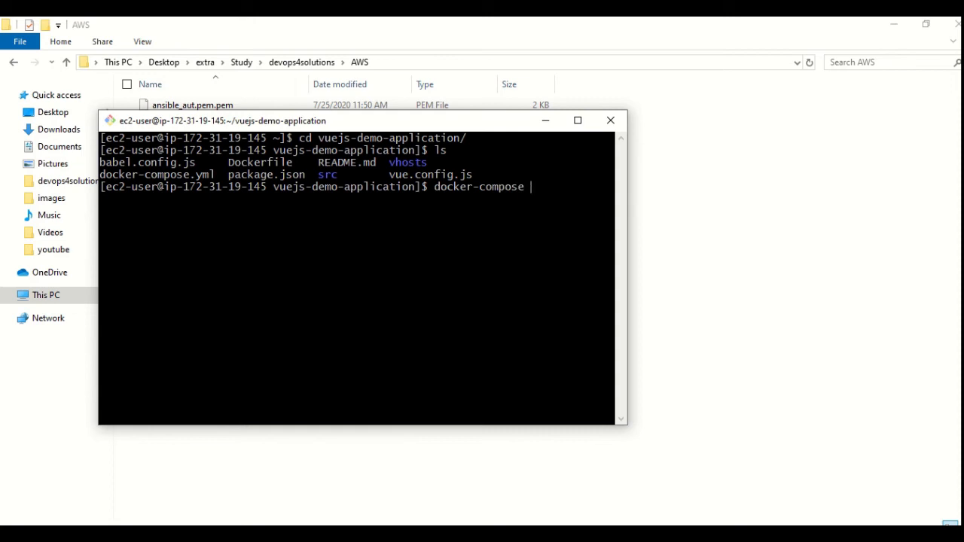
{"action": "type", "text": "up -d"}
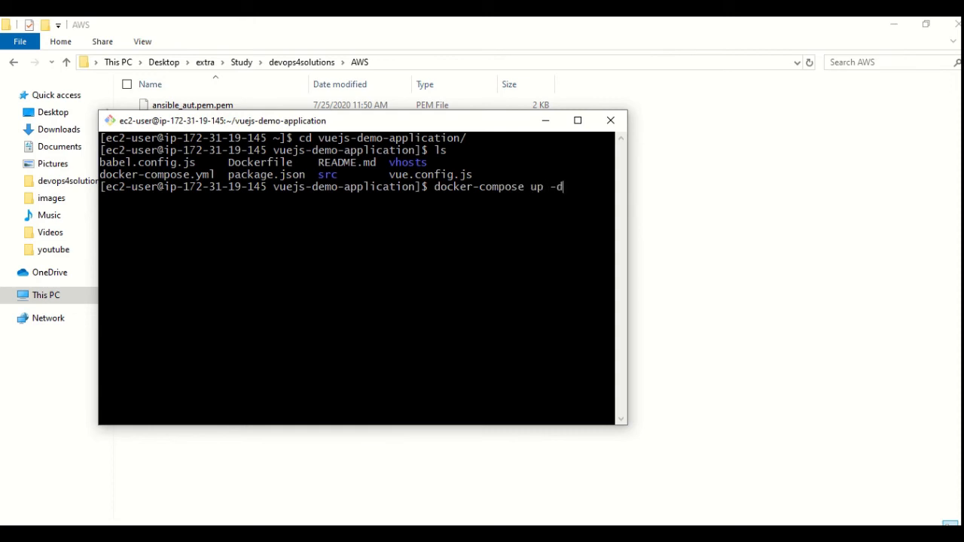
{"action": "key", "text": "Return"}
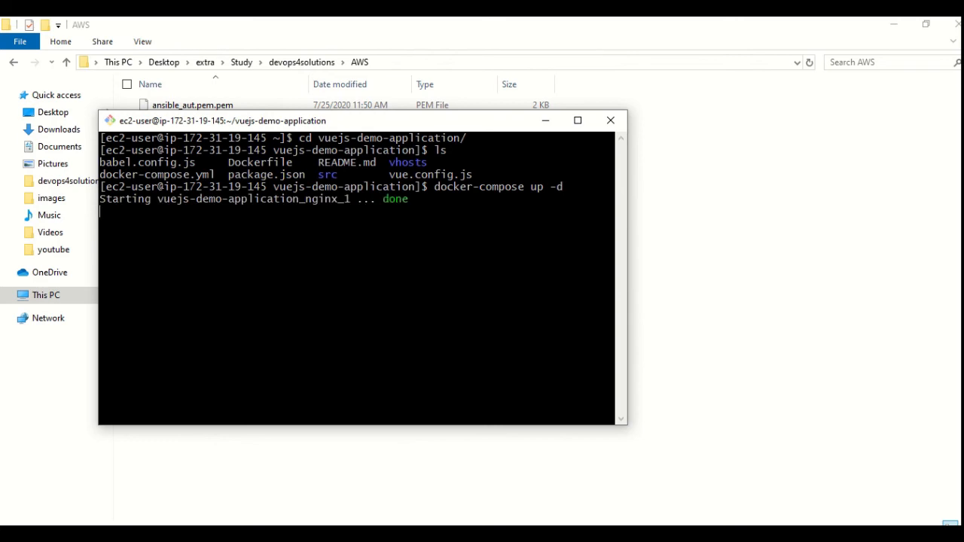
{"action": "type", "text": "dock"}
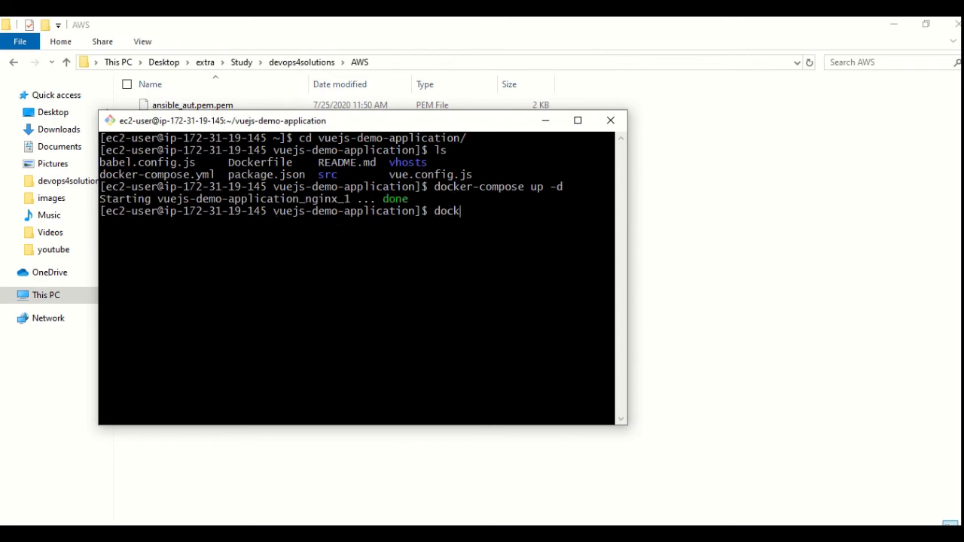
{"action": "key", "text": "Return"}
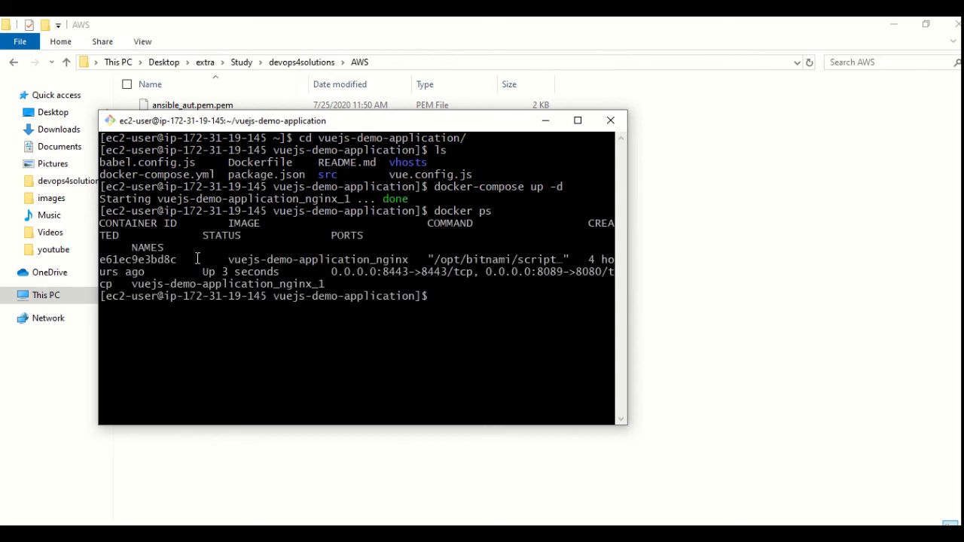
{"action": "double_click", "coordinate": [309, 259]}
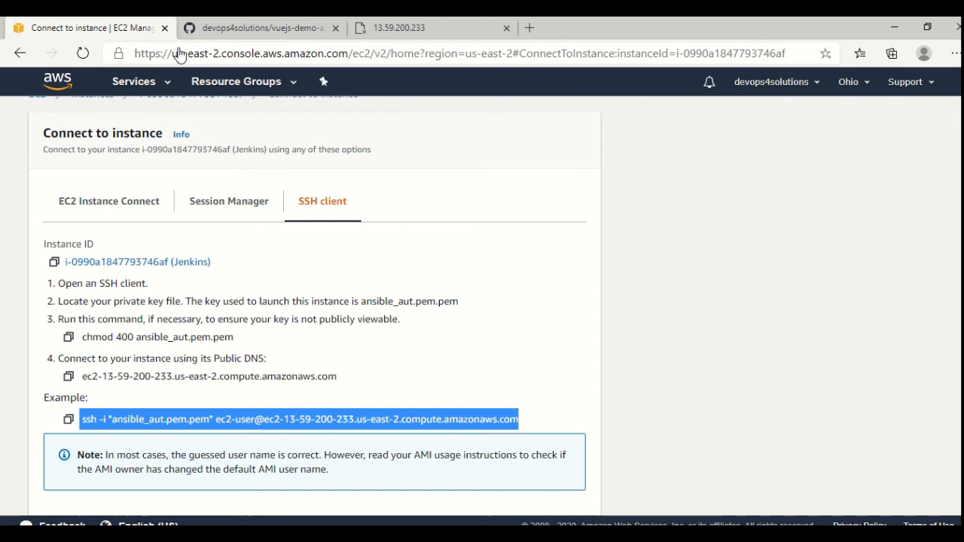
View the app on 13.59.200.233:8089, then return to the docker-compose.yml tab.
{"action": "left_click", "coordinate": [430, 28]}
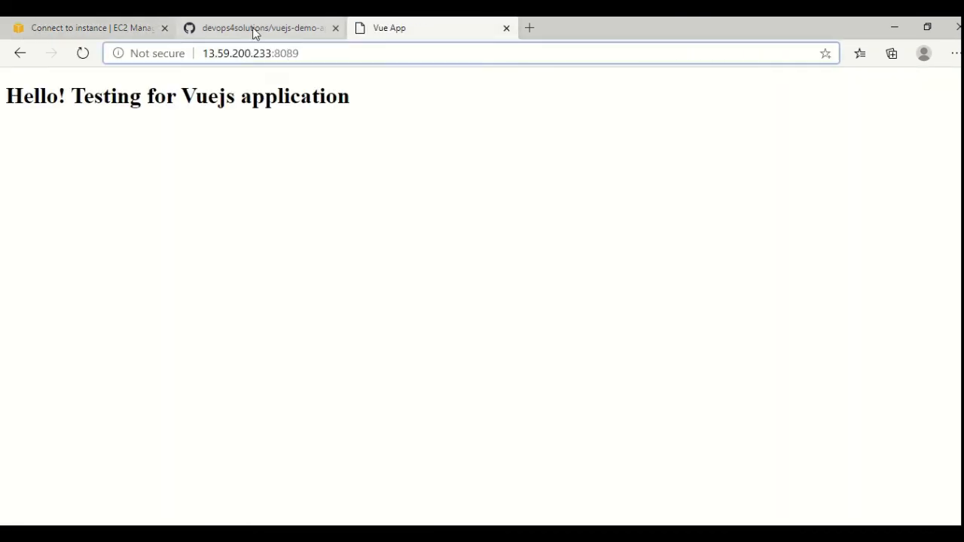
{"action": "left_click", "coordinate": [260, 28]}
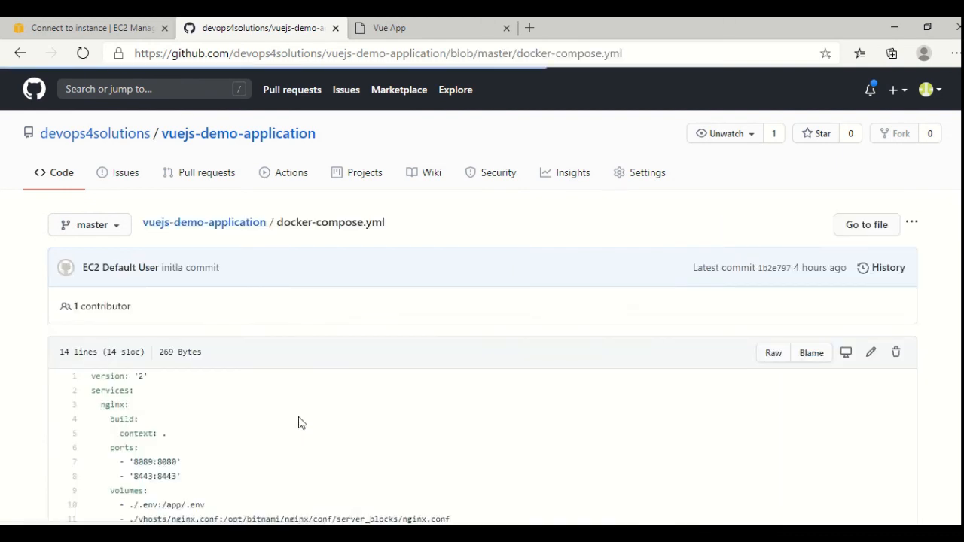